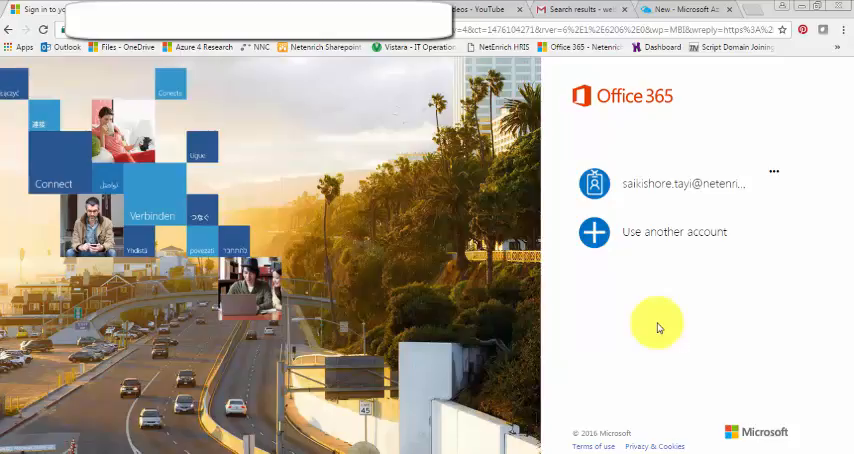
mouse_move(688, 148)
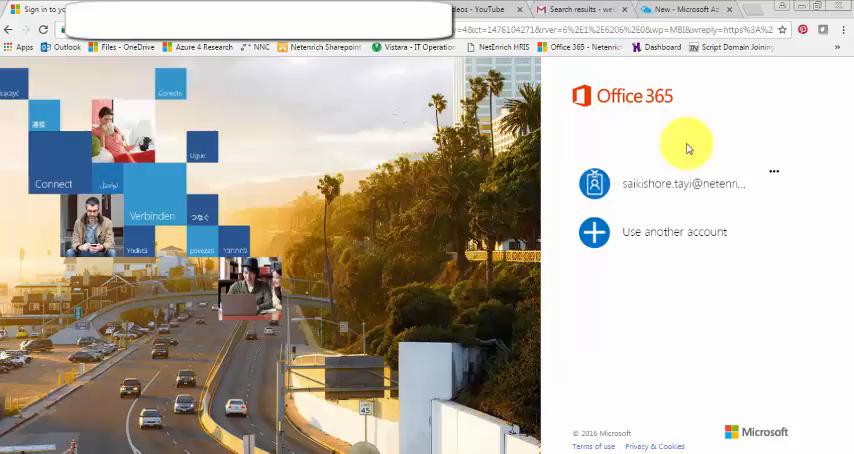
- Sign in to Office 365 with the remembered work account and its password
left_click(683, 184)
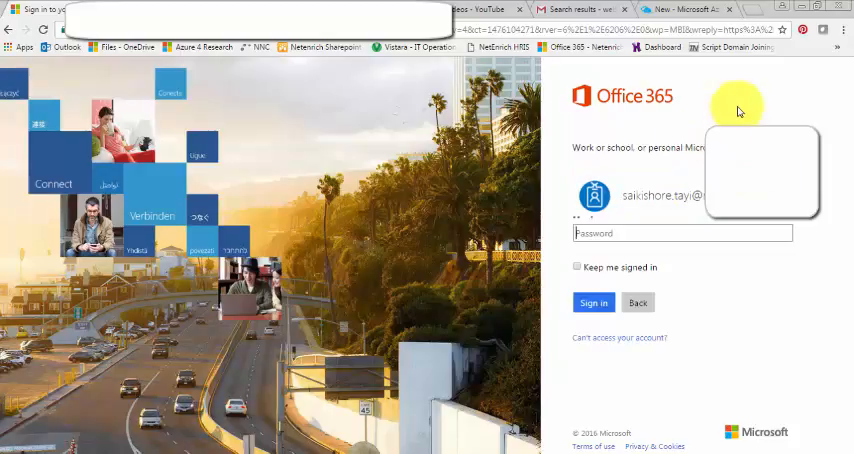
left_click(593, 302)
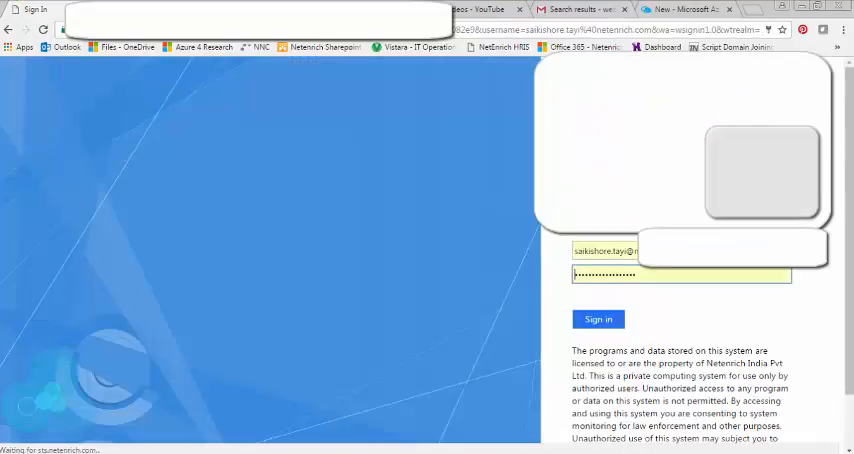
left_click(597, 318)
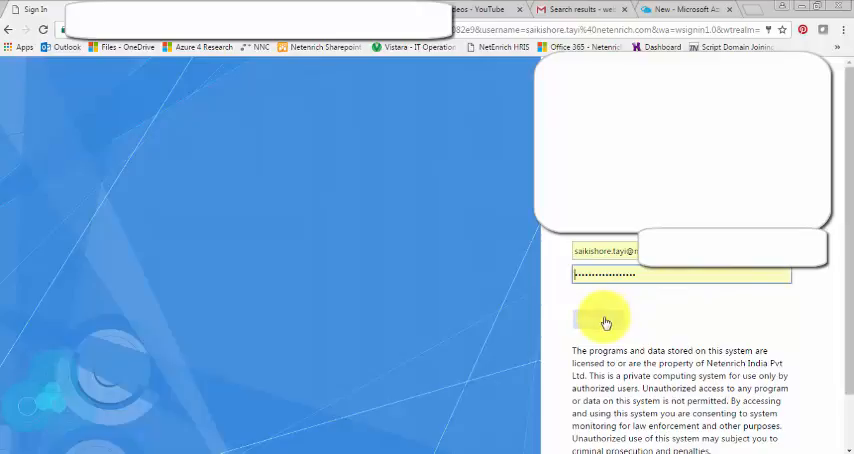
left_click(605, 318)
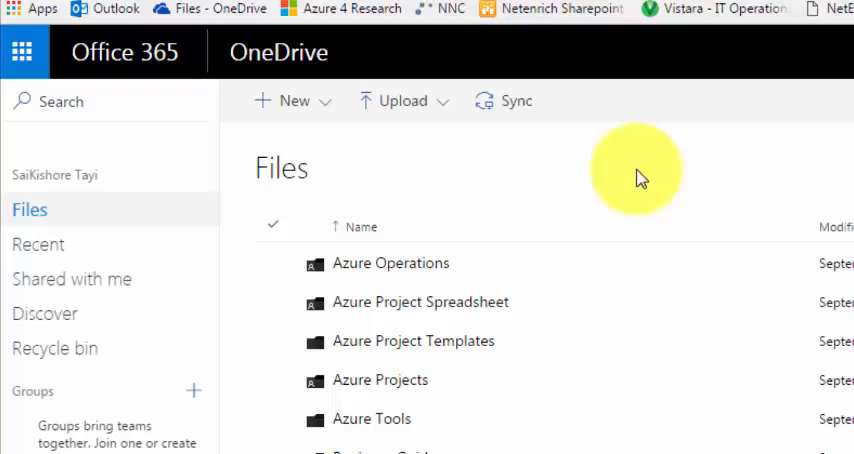
mouse_move(476, 195)
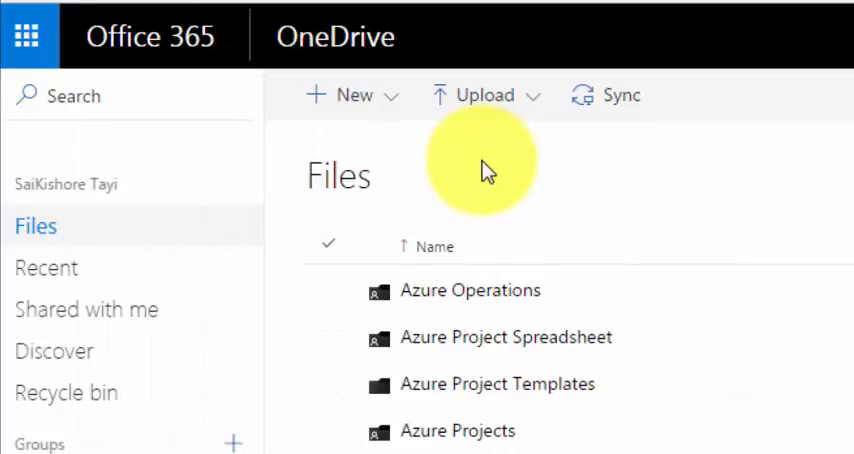
mouse_move(460, 168)
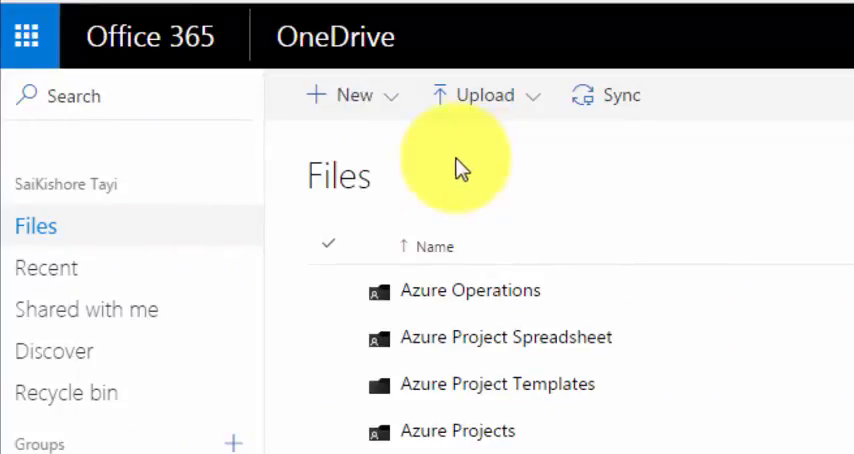
mouse_move(350, 95)
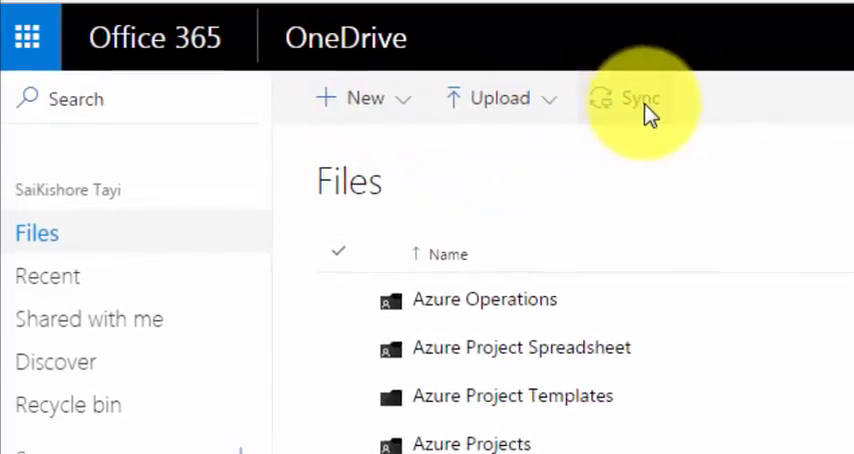
- Open the New menu in the OneDrive Files toolbar
left_click(364, 97)
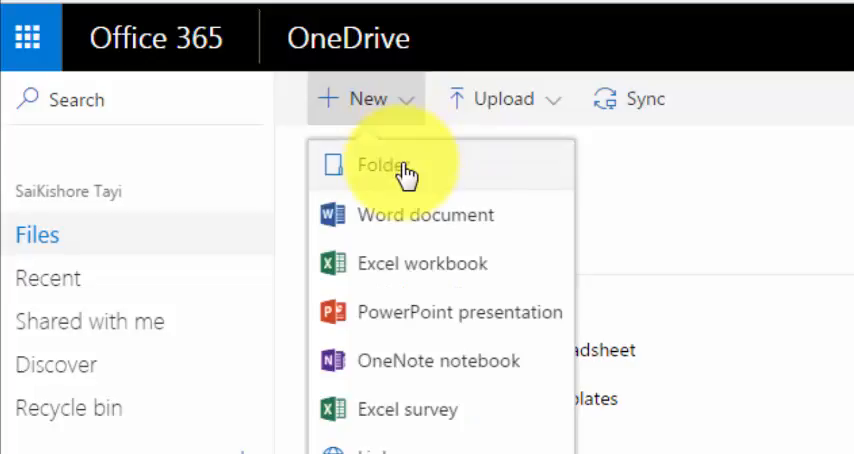
mouse_move(417, 263)
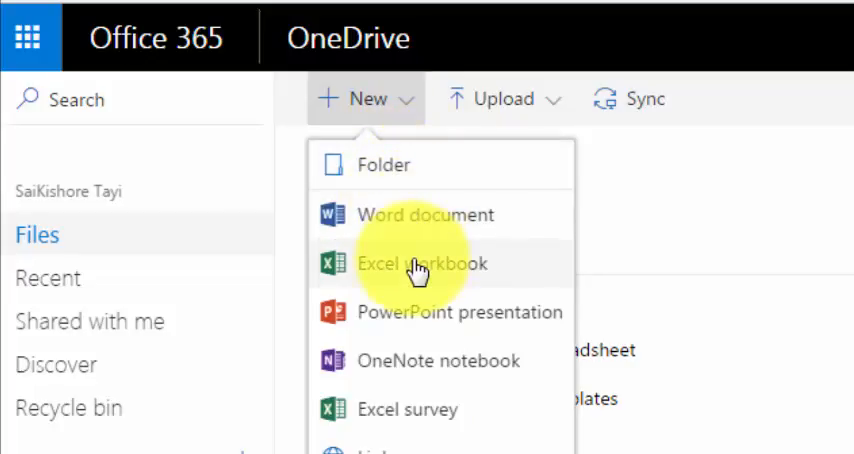
mouse_move(414, 312)
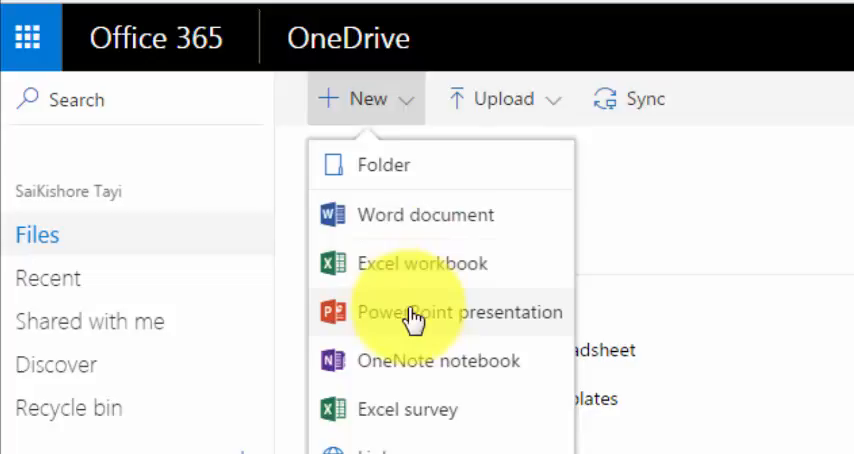
mouse_move(423, 420)
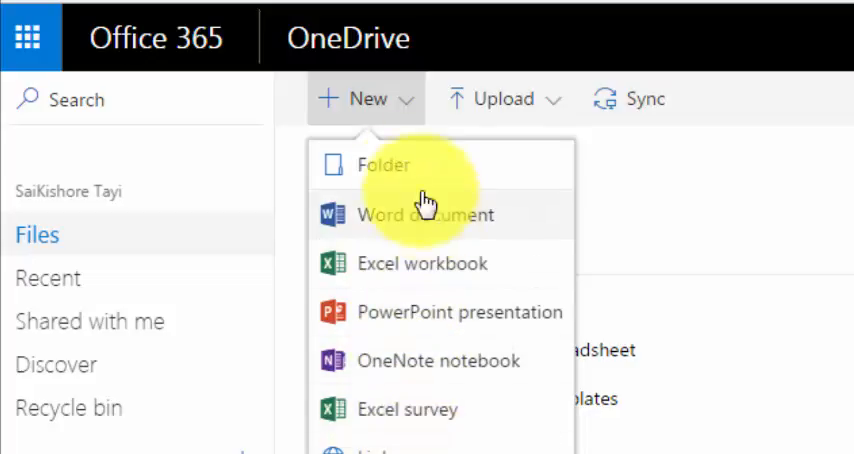
mouse_move(400, 165)
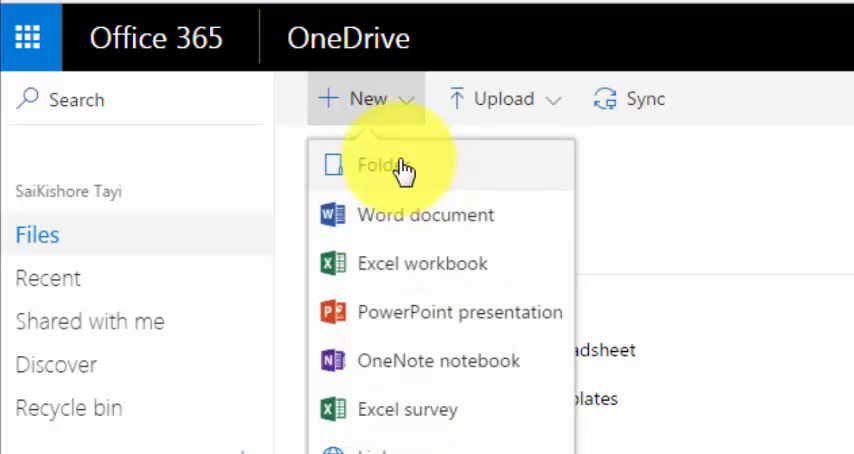
- Create a folder named 'Test' in Files and open it
left_click(375, 165)
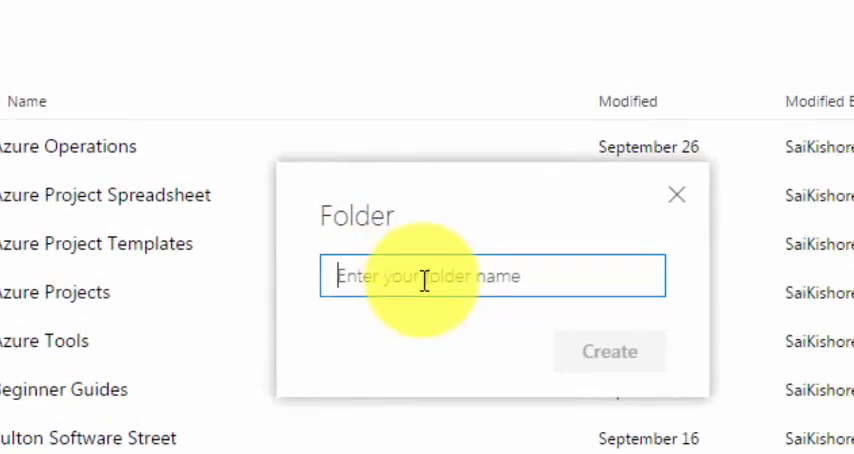
type("Test")
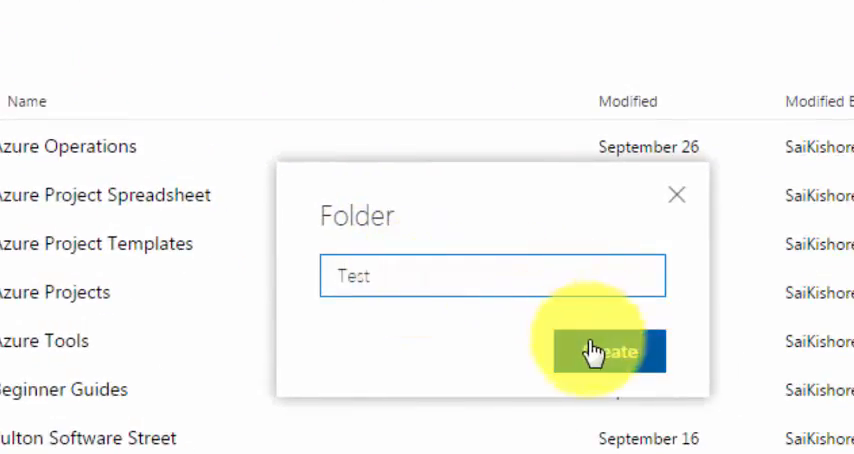
left_click(611, 351)
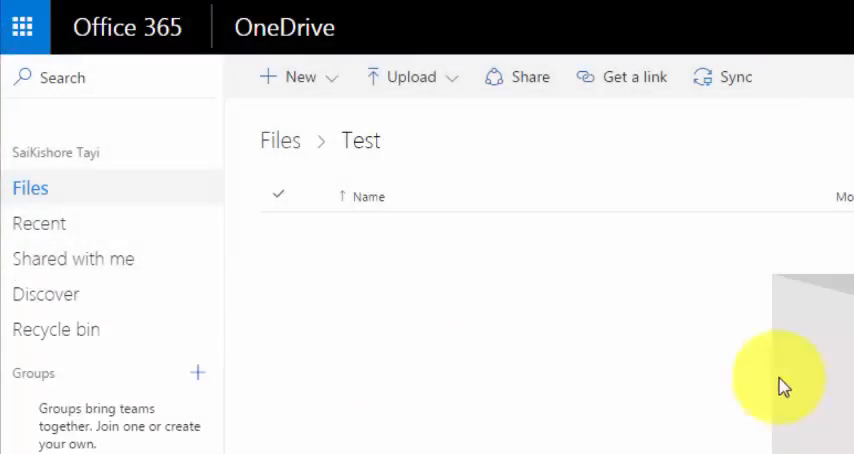
- Upload dussehra-wishes-sms.jpeg from Downloads into the Test folder
left_click(409, 76)
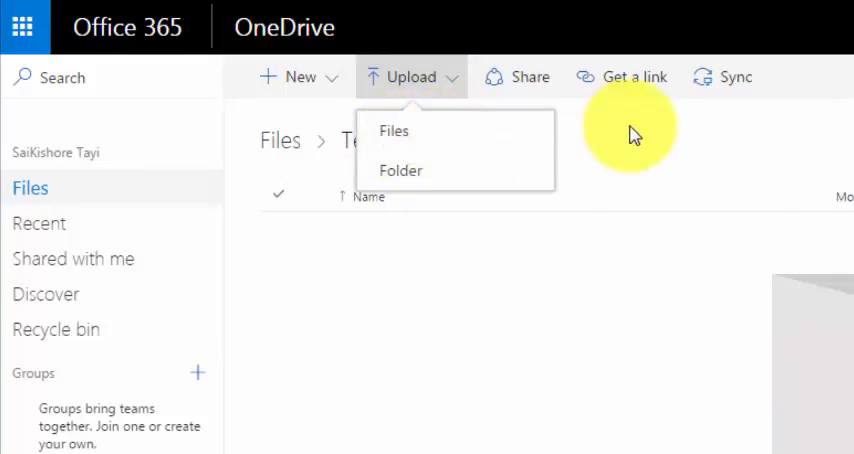
mouse_move(427, 138)
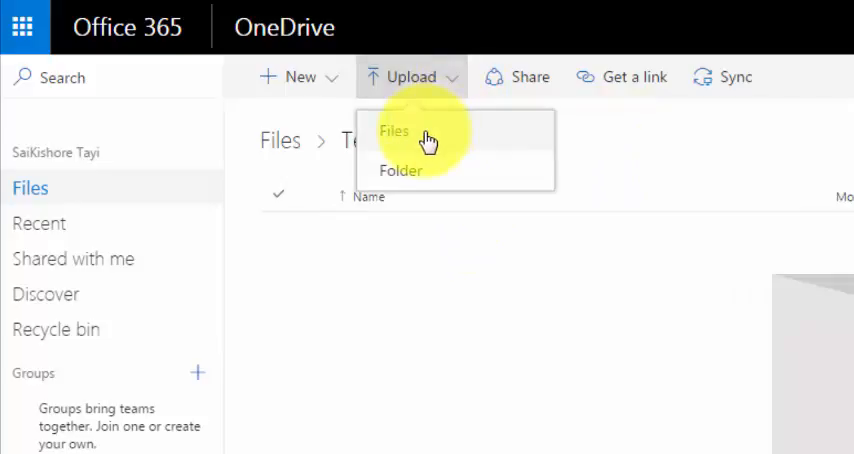
left_click(394, 131)
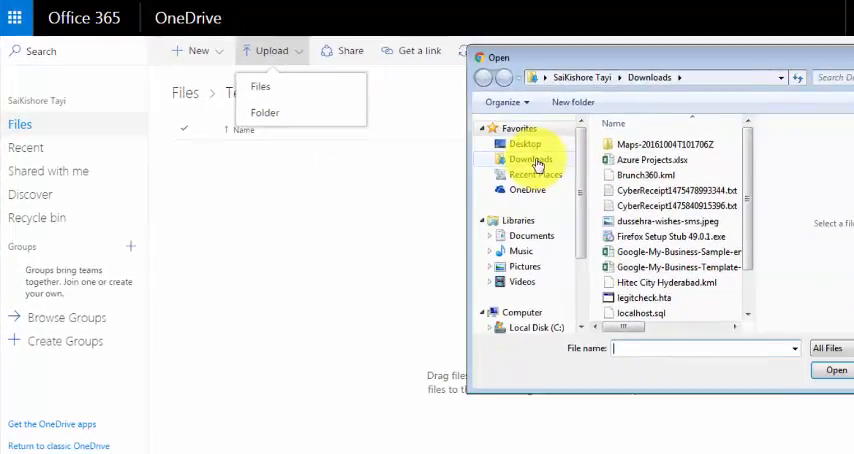
left_click(657, 217)
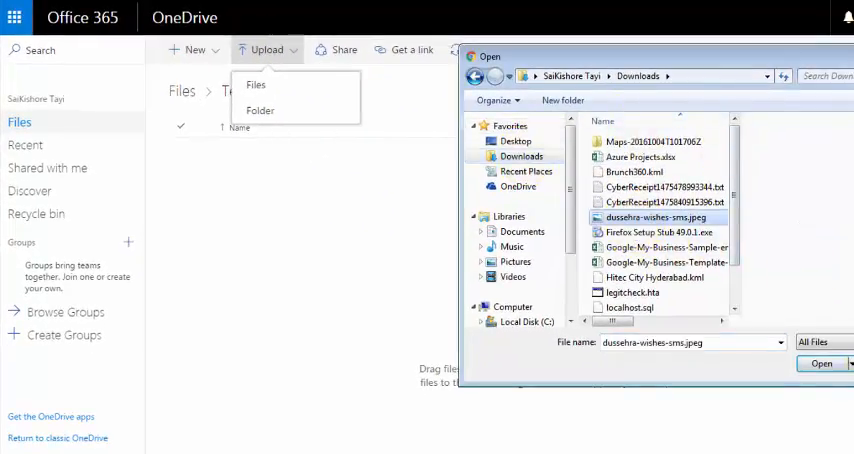
left_click(821, 363)
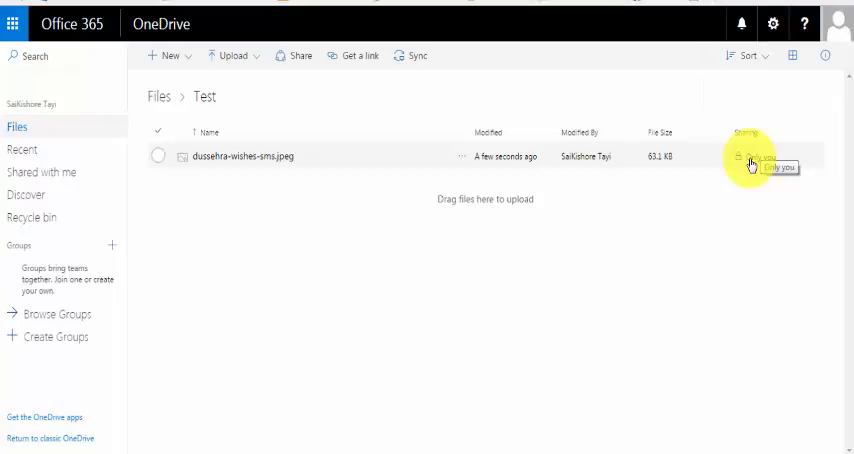
- Select the dussehra-wishes-sms image and bring up its Share dialog
left_click(750, 162)
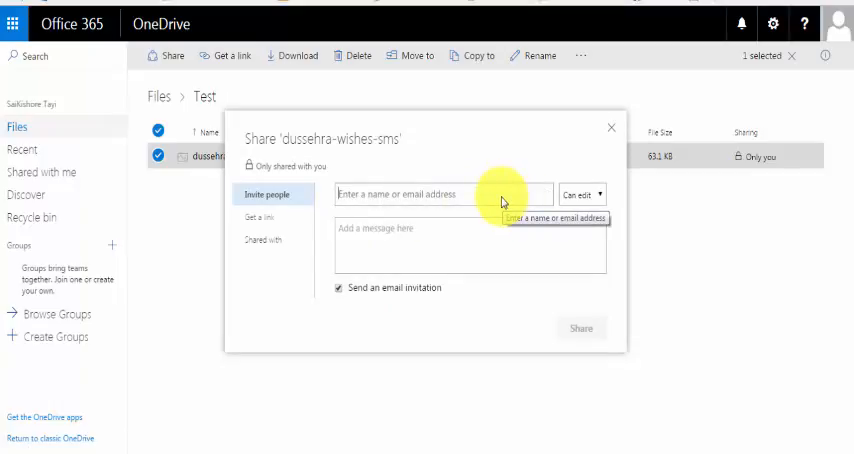
mouse_move(531, 203)
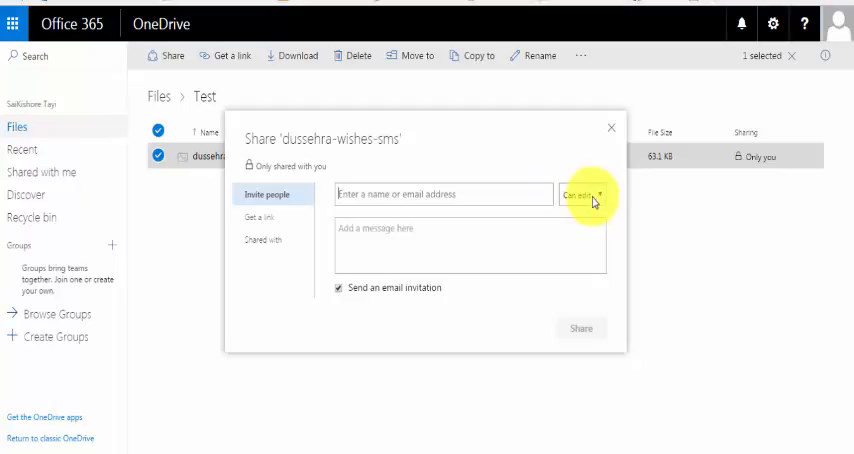
- Invite saikishore to the image with Can edit permission and send
left_click(588, 194)
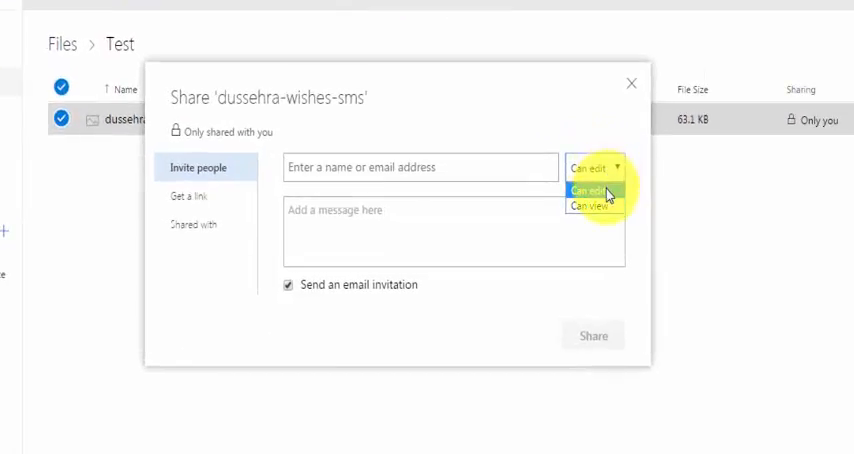
mouse_move(544, 195)
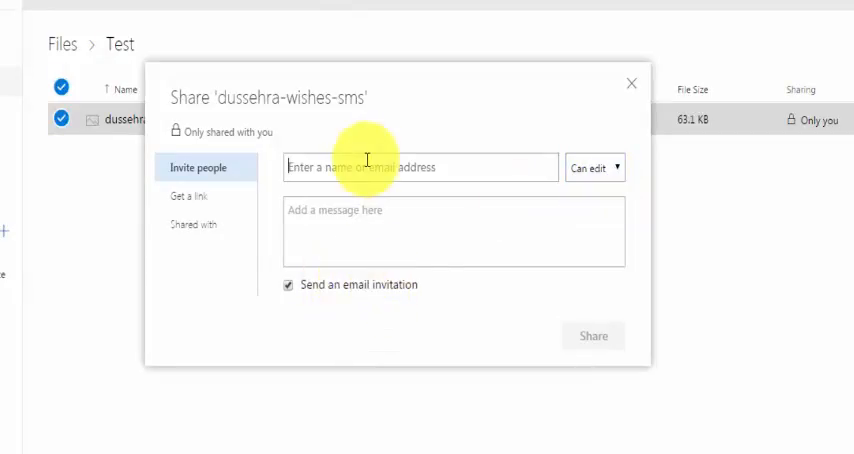
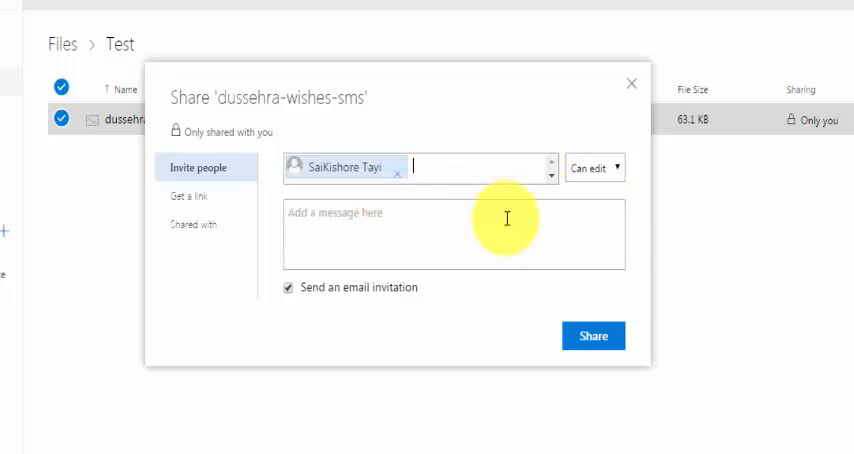
mouse_move(596, 272)
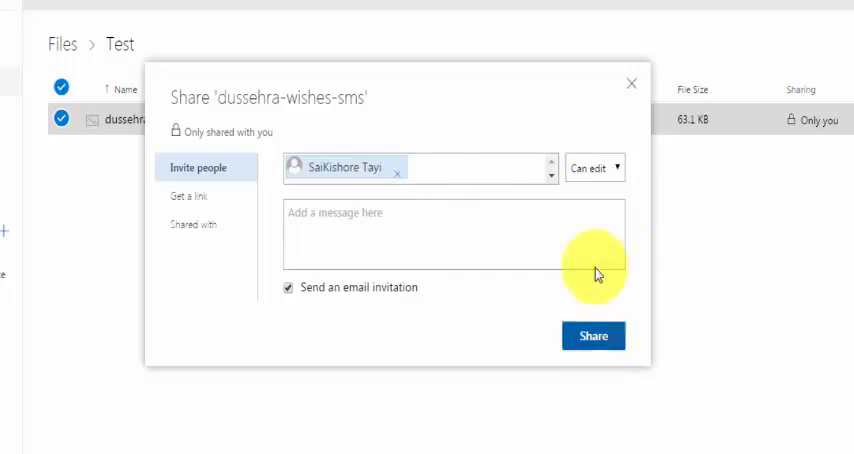
left_click(631, 82)
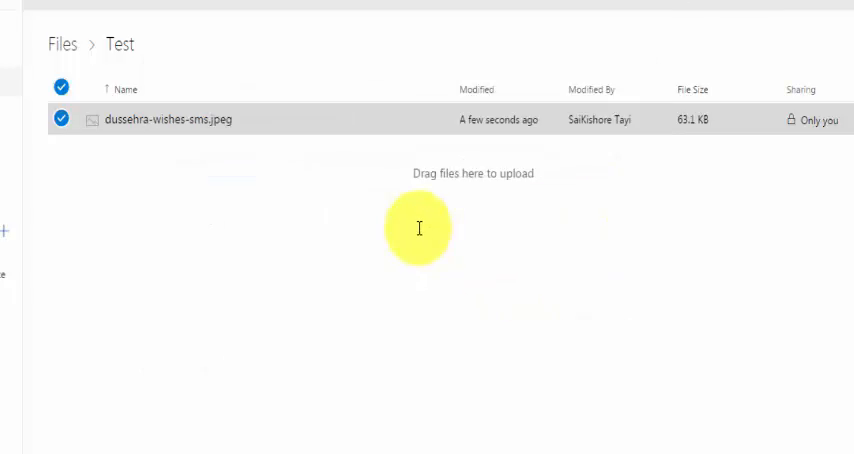
mouse_move(686, 181)
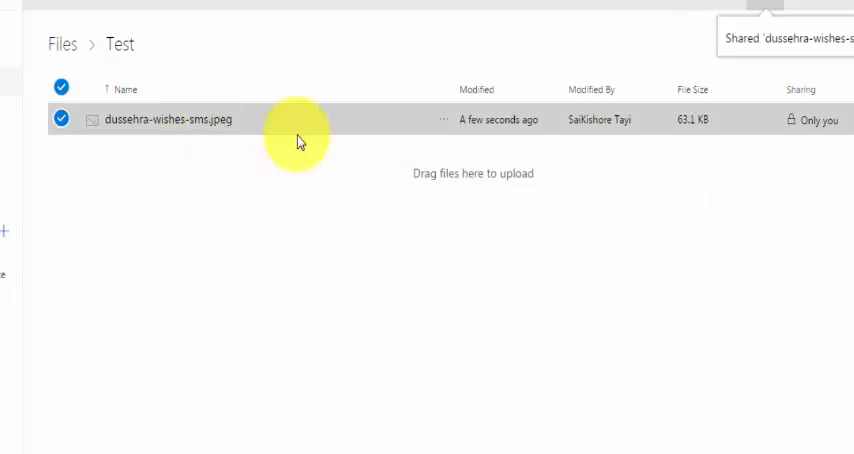
mouse_move(304, 193)
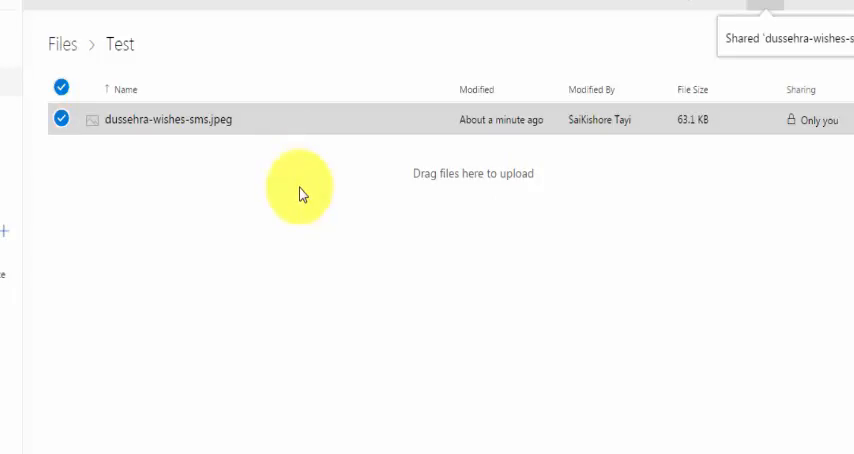
mouse_move(375, 75)
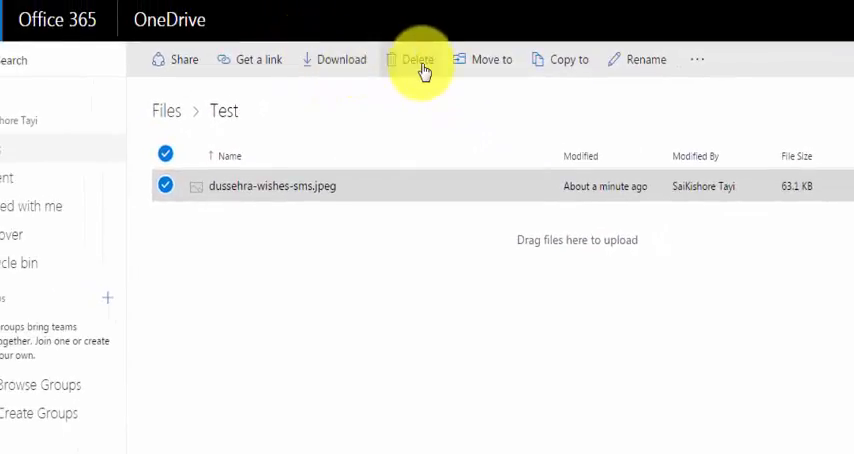
mouse_move(465, 67)
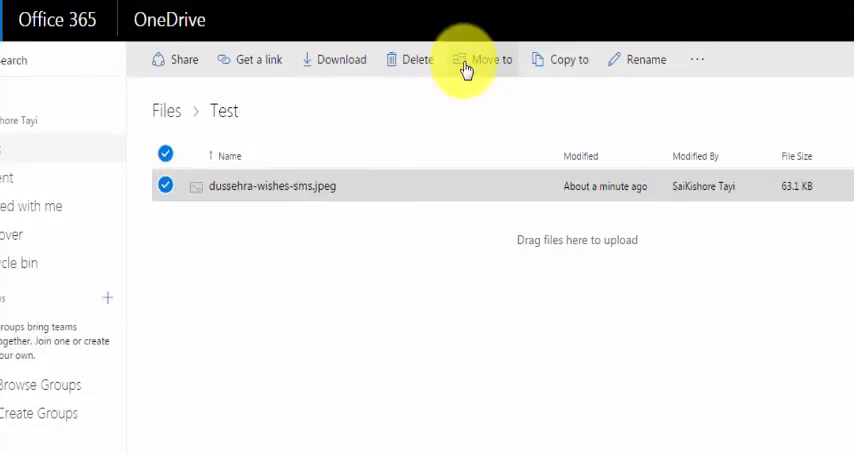
mouse_move(645, 59)
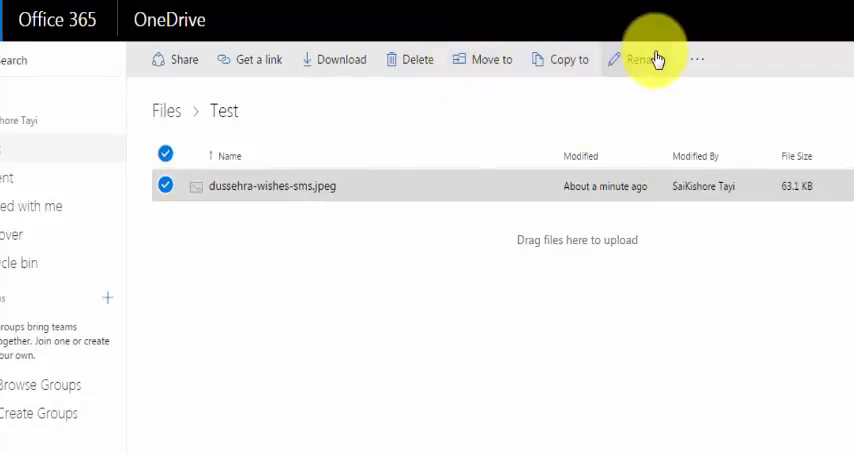
left_click(697, 59)
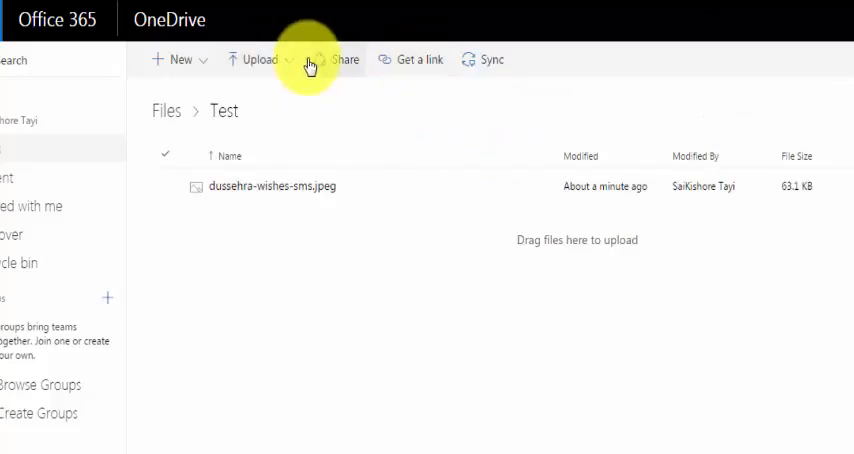
left_click(165, 186)
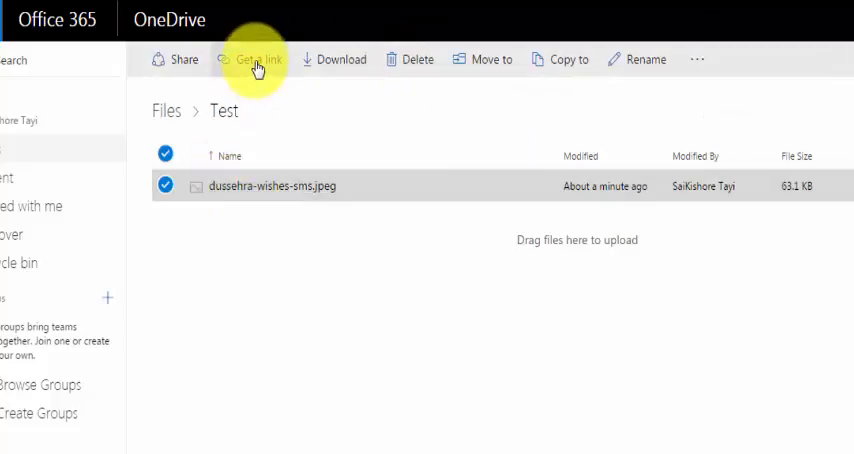
- Create a shareable link for dussehra-wishes-sms.jpeg and copy the URL
left_click(257, 59)
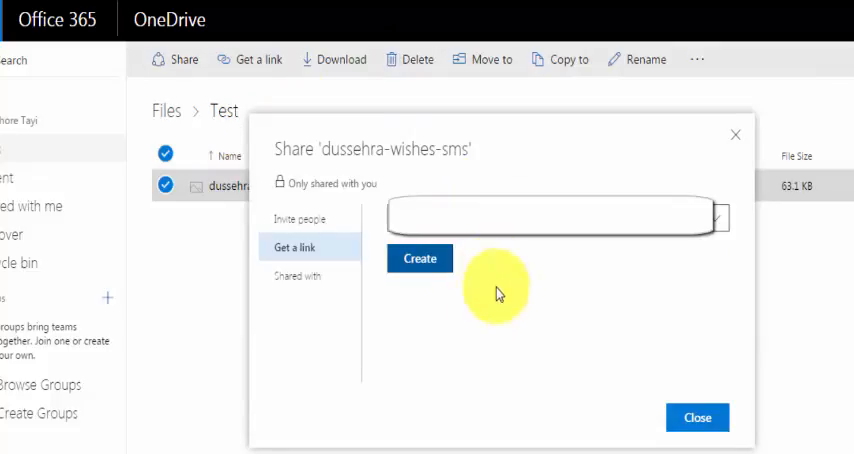
left_click(419, 258)
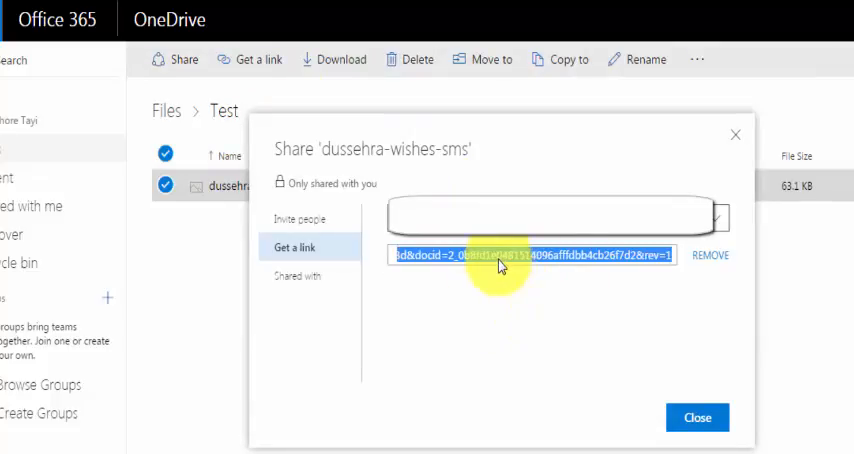
right_click(500, 255)
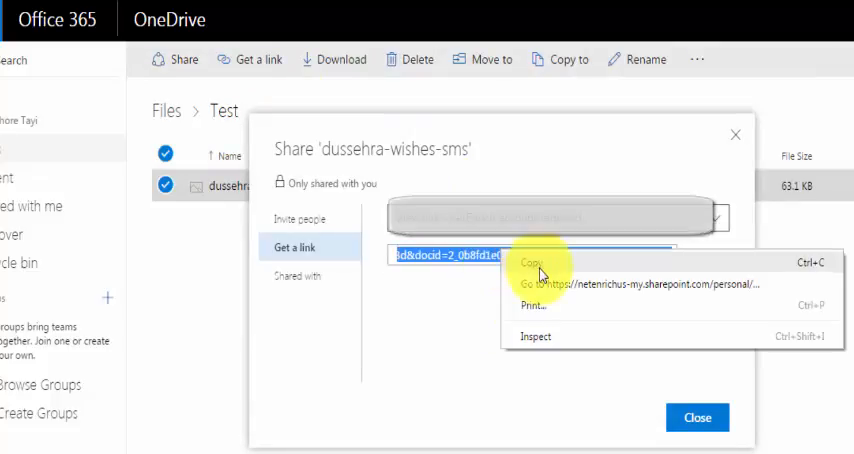
left_click(531, 265)
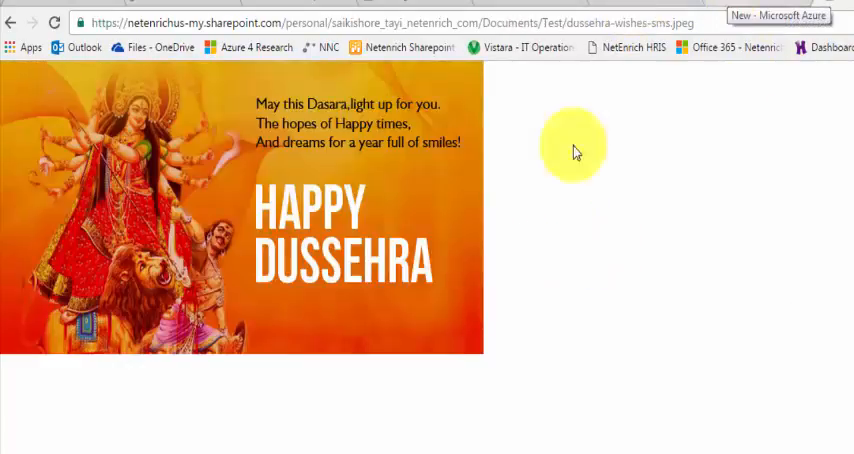
mouse_move(280, 287)
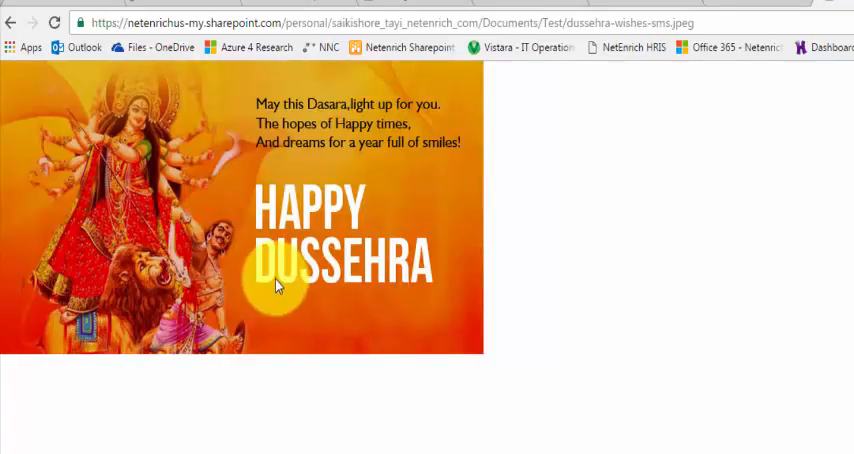
mouse_move(424, 175)
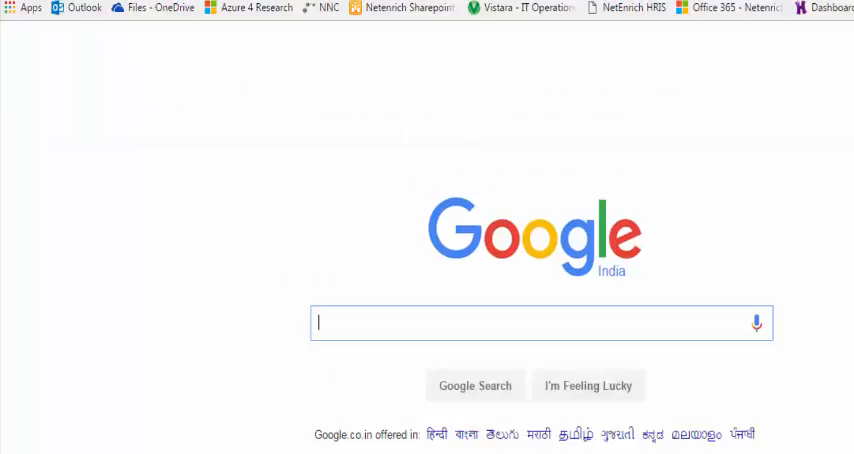
type("google")
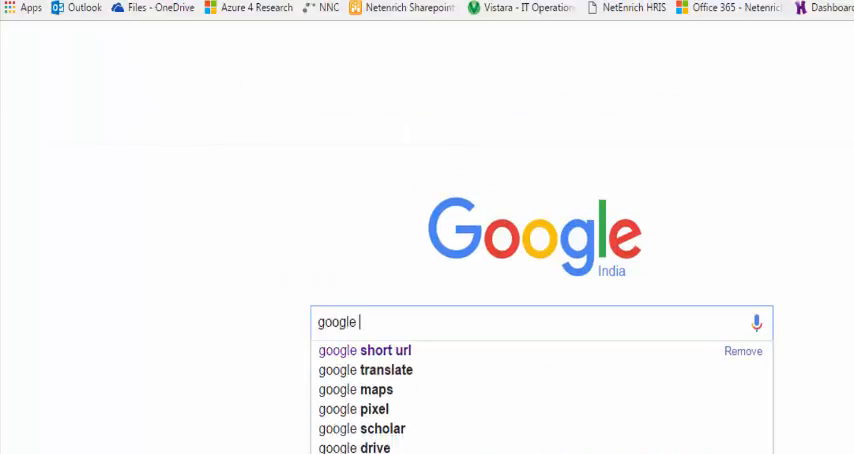
left_click(365, 350)
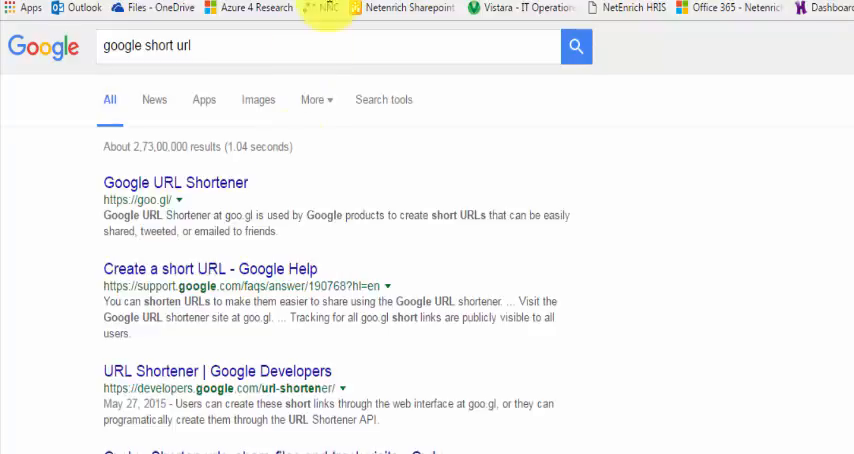
left_click(328, 8)
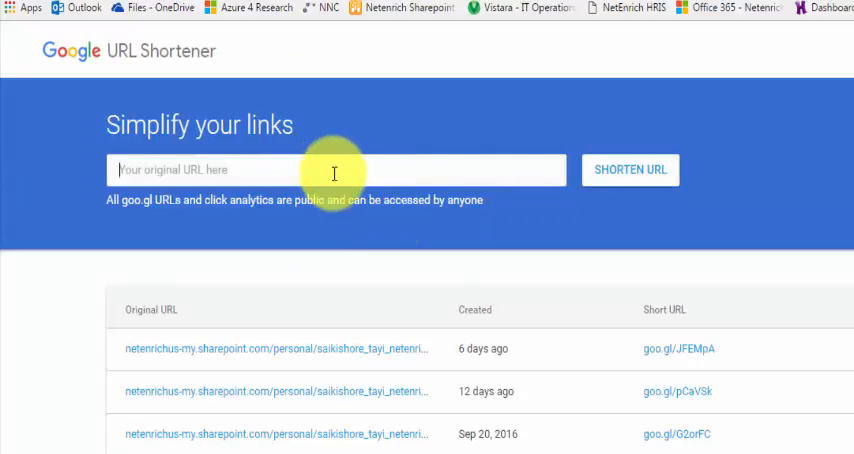
left_click(630, 169)
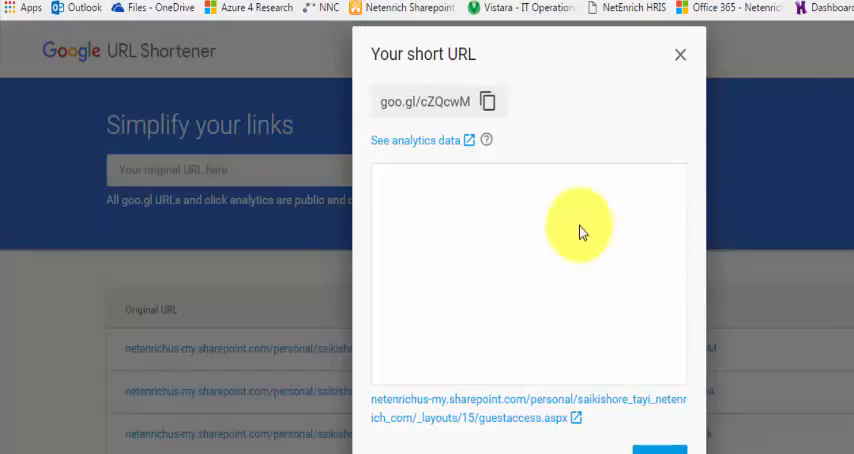
left_click(680, 55)
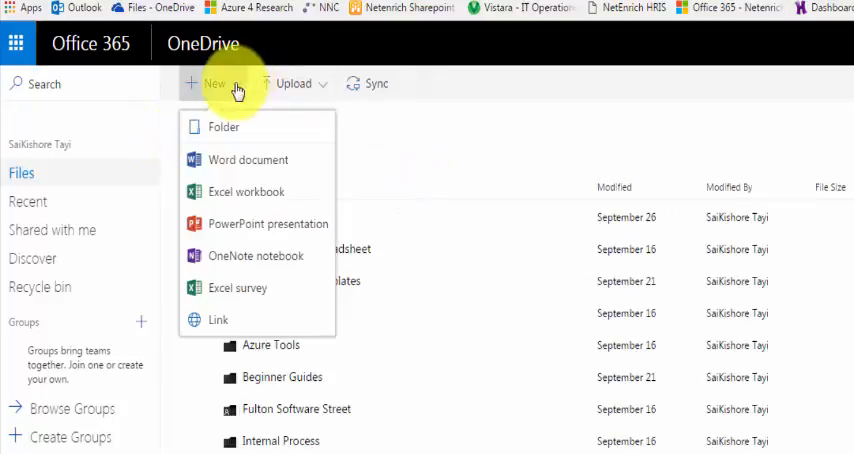
mouse_move(303, 254)
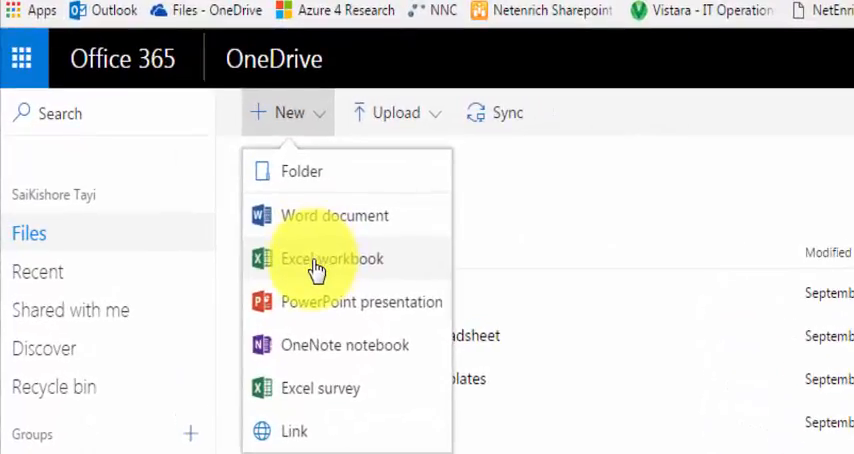
- Close the New menu and go back to the top-level Files folder list
left_click(548, 170)
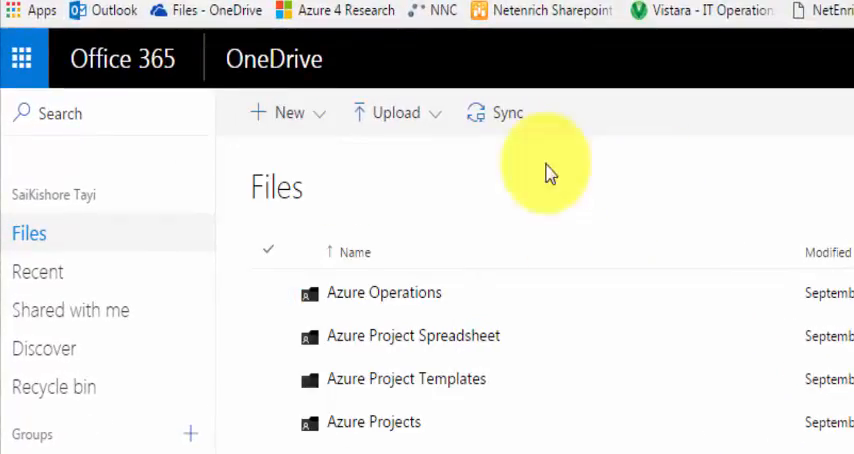
left_click(396, 112)
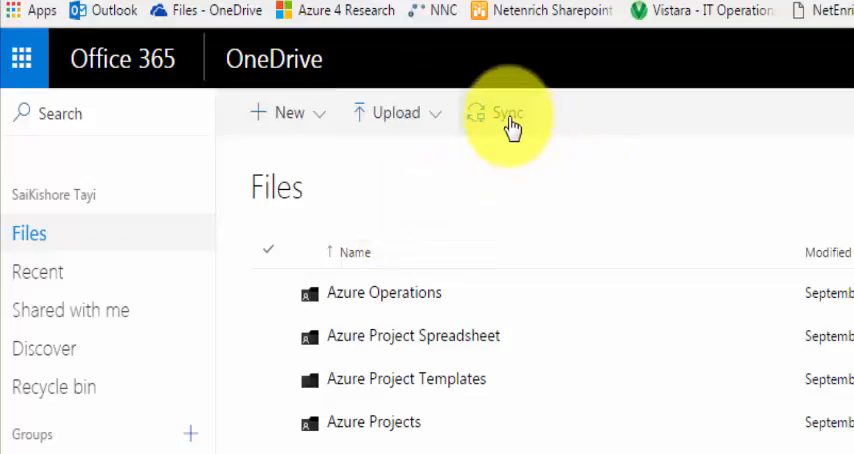
mouse_move(510, 120)
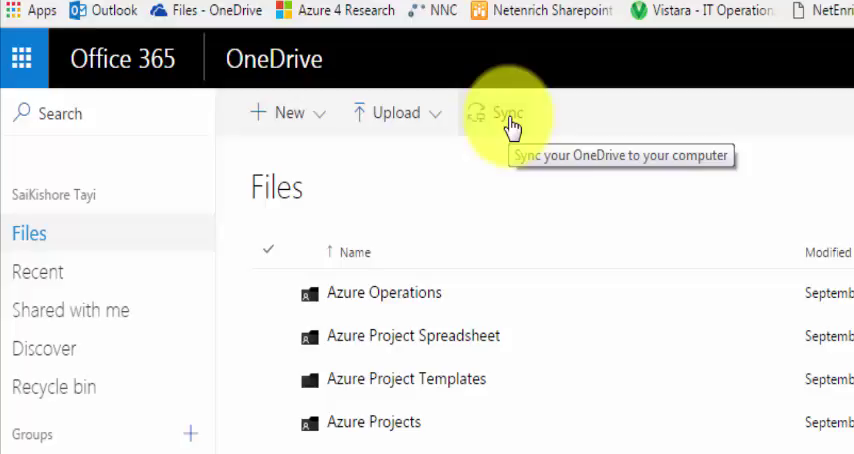
mouse_move(65, 393)
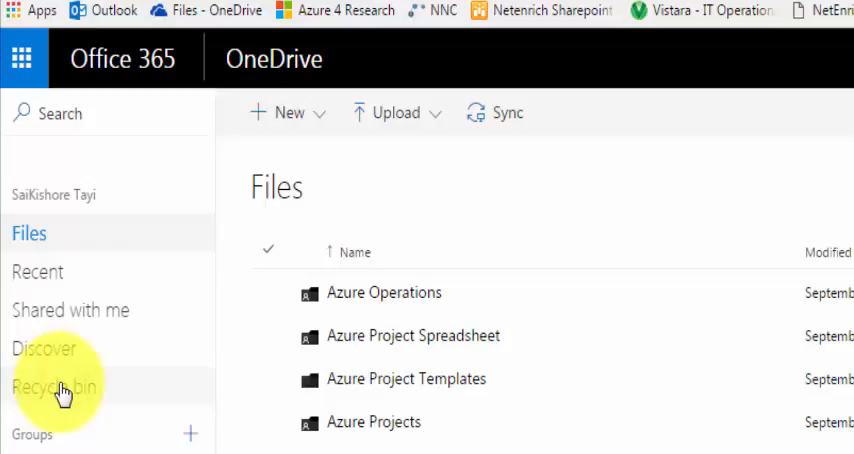
left_click(56, 386)
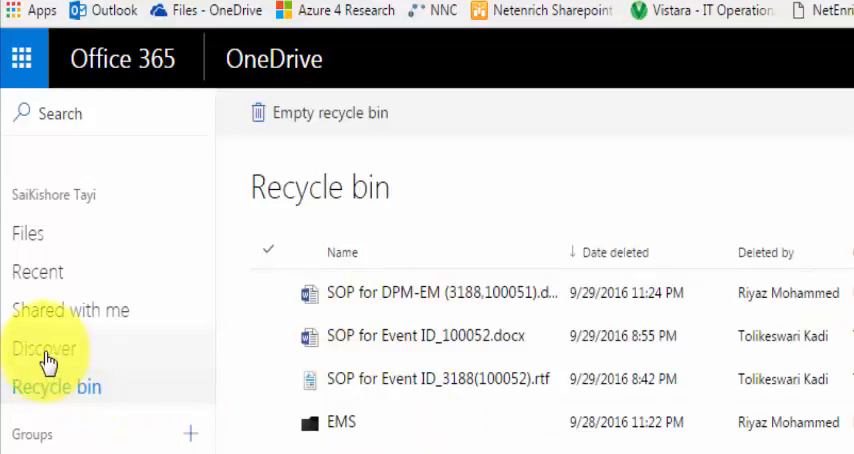
mouse_move(315, 335)
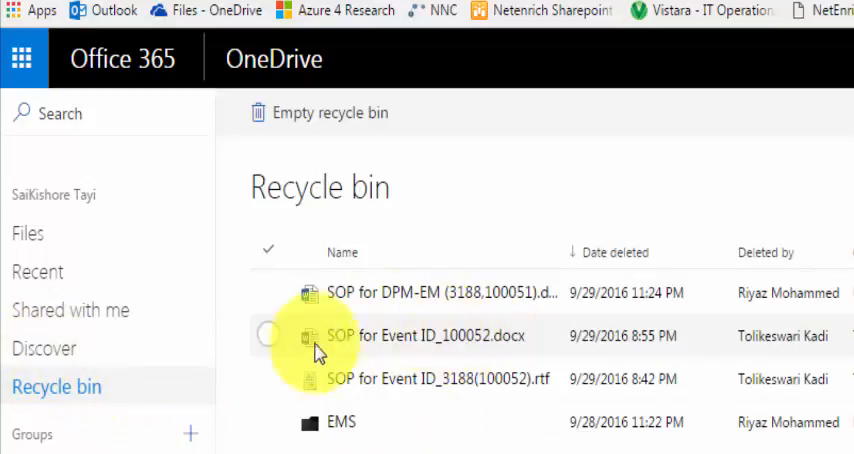
left_click(268, 335)
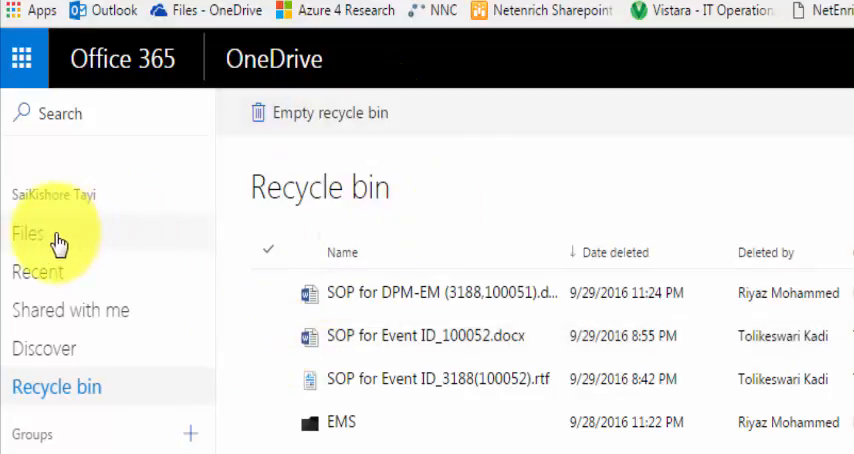
mouse_move(272, 60)
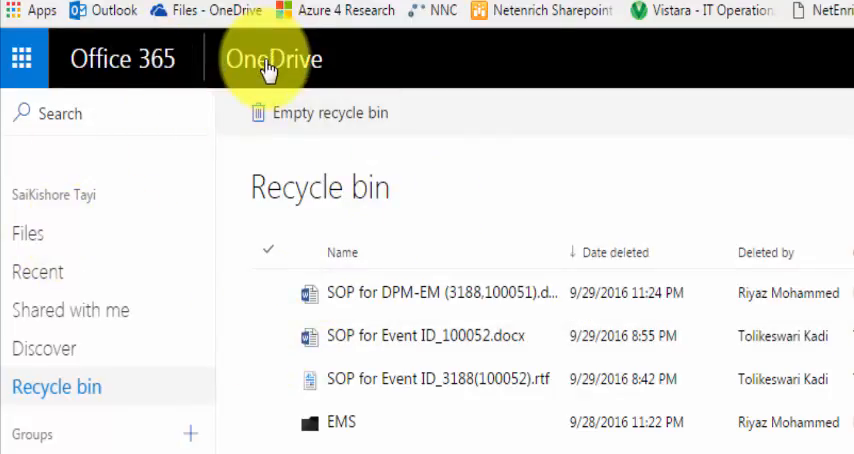
mouse_move(718, 185)
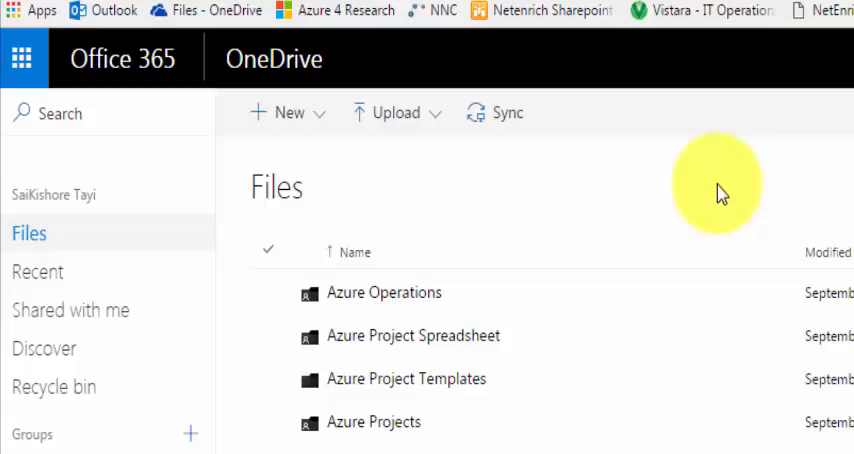
mouse_move(722, 192)
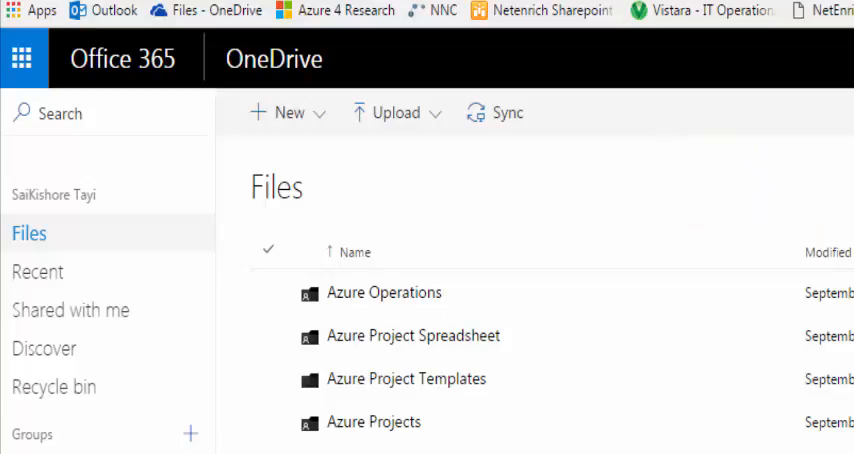